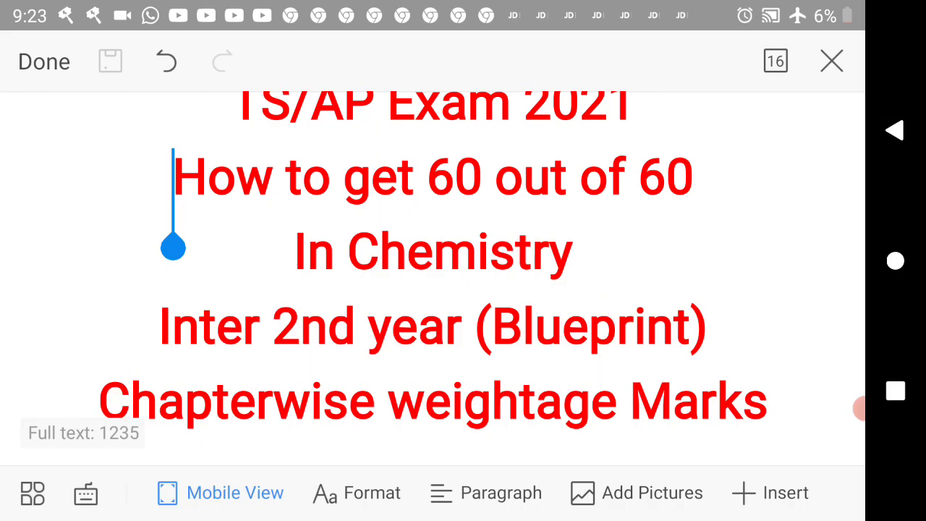
Step: Scroll past the title to Unit 1 Solid State's TS and AP marks
click(174, 178)
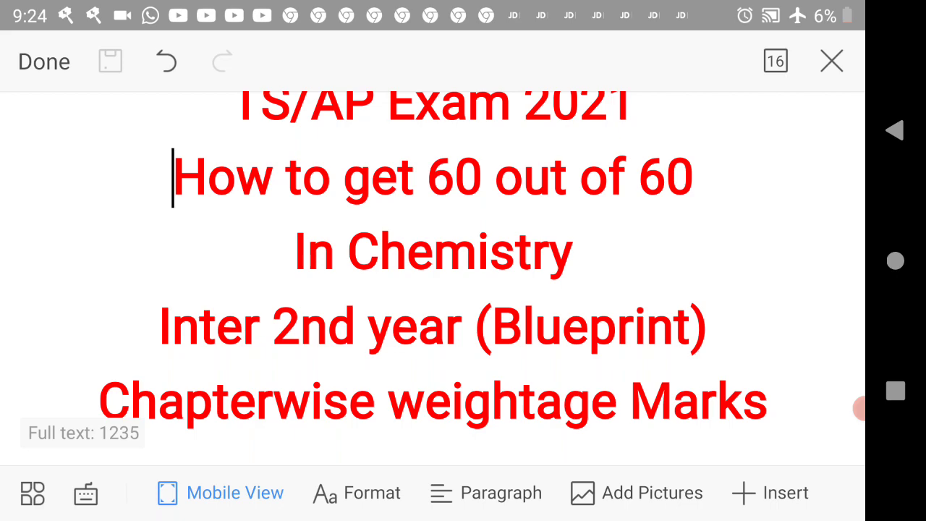
scroll(down, 3)
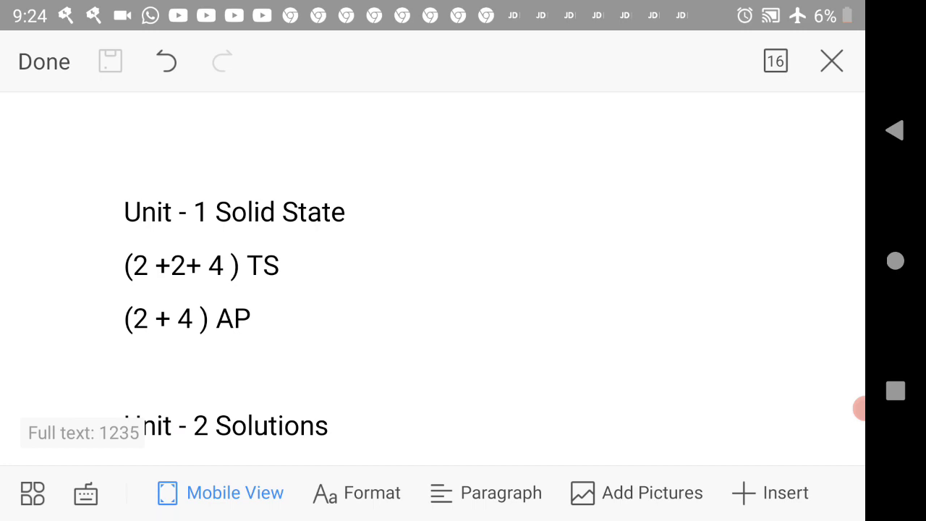
Step: Scroll through Unit 2 Solutions and Unit 3A Electrochemistry to Unit 4 Surface chemistry
click(129, 265)
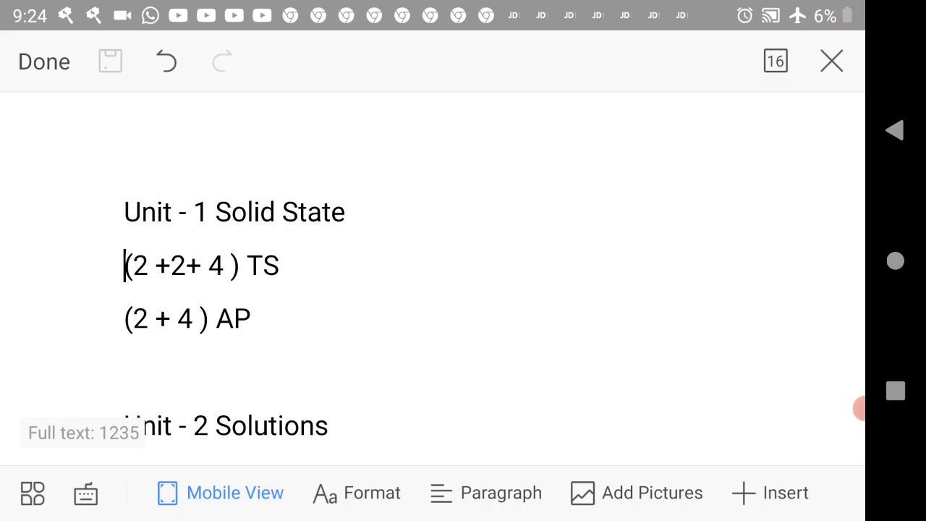
double_click(231, 212)
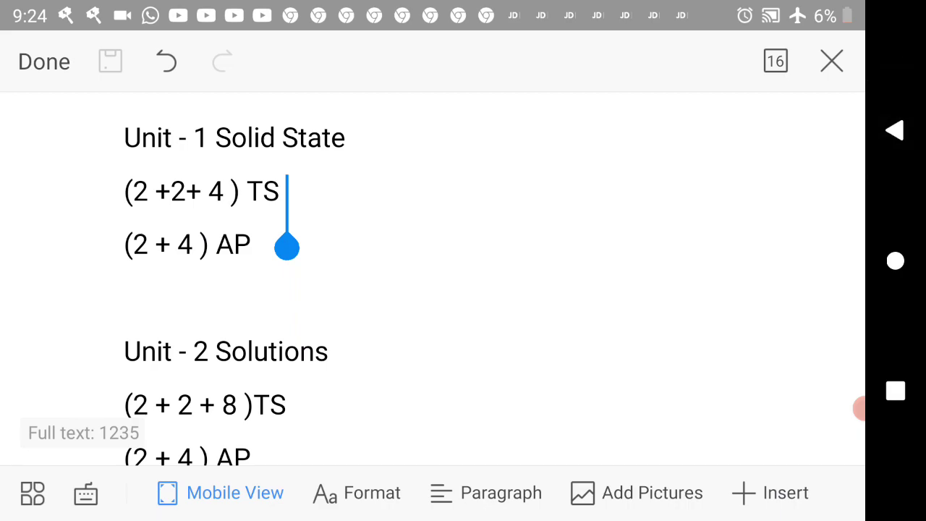
scroll(down, 3)
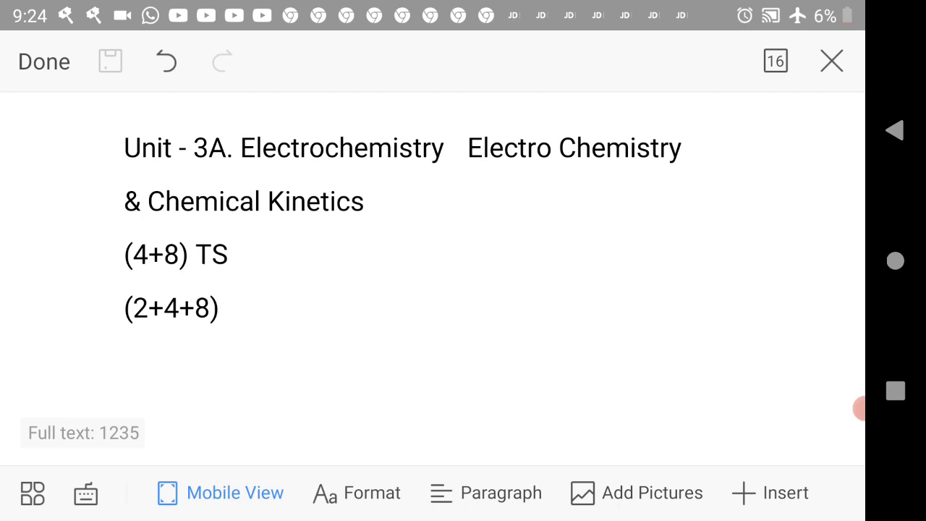
scroll(down, 3)
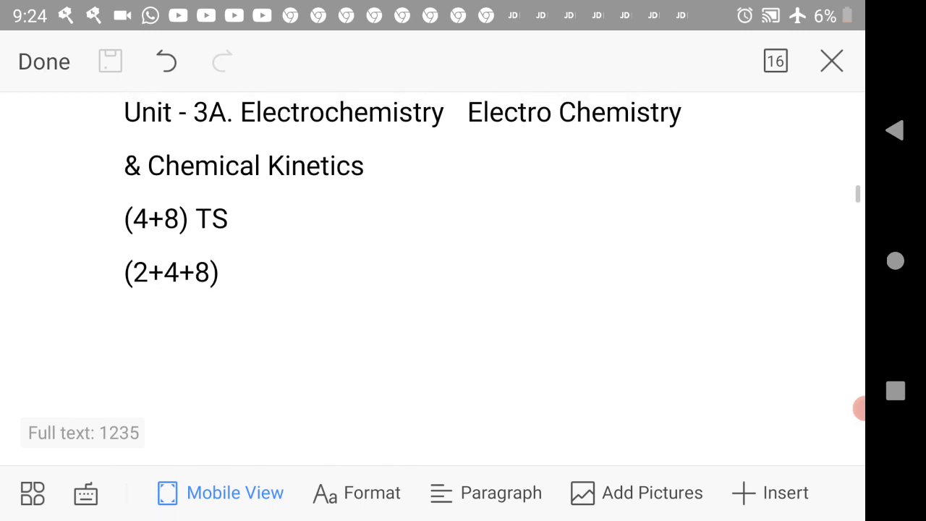
scroll(down, 3)
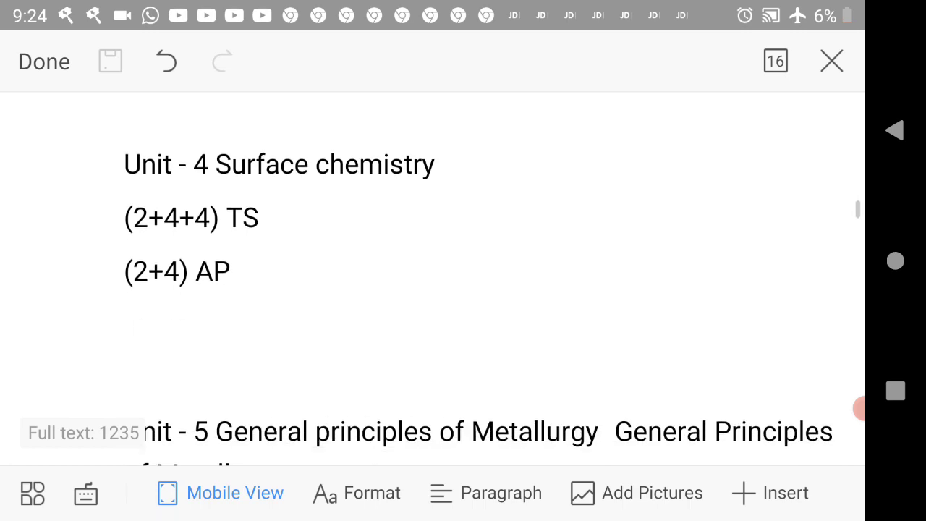
Step: Scroll past Unit 5 Metallurgy through Unit 6 P-Block group marks to Unit 7
scroll(down, 3)
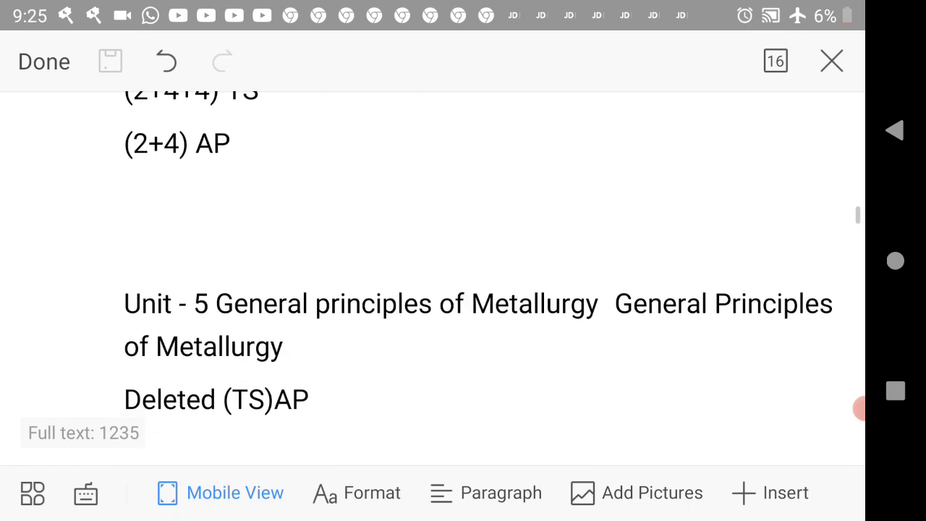
scroll(down, 3)
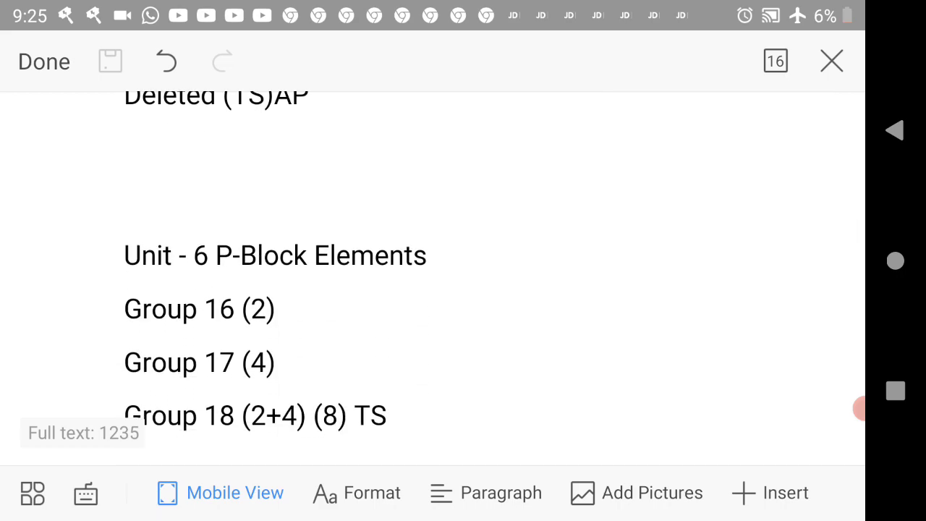
scroll(down, 3)
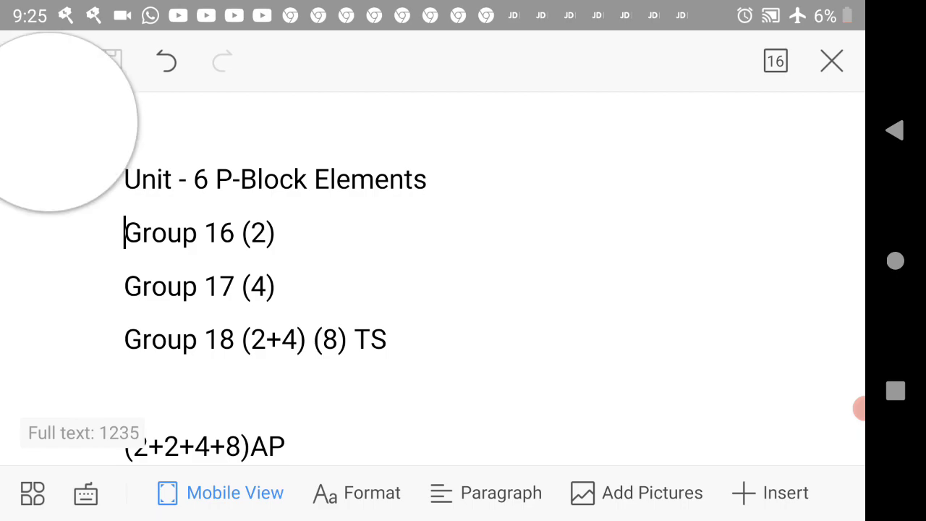
double_click(273, 179)
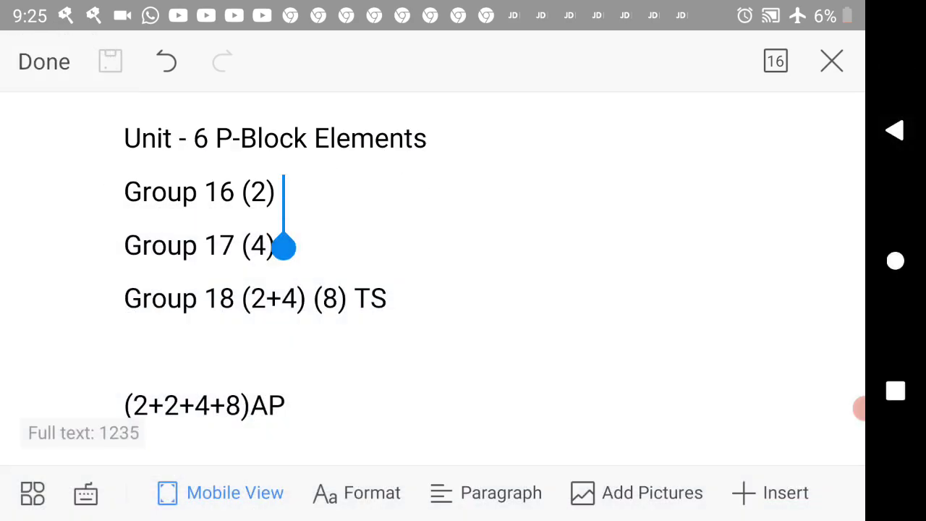
scroll(down, 3)
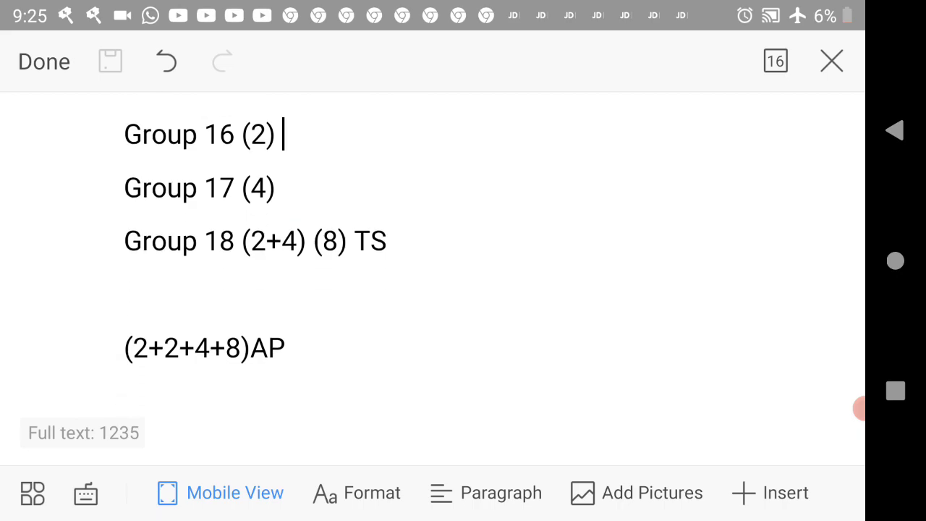
click(389, 241)
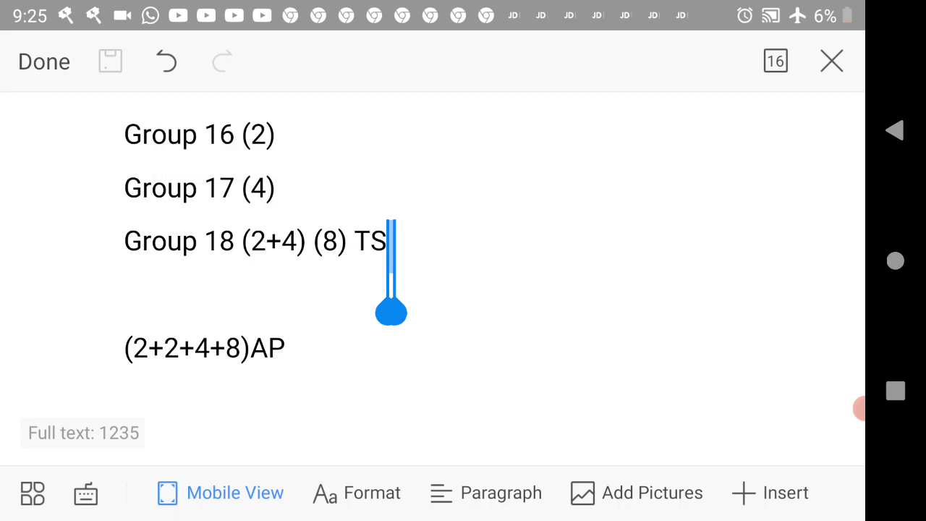
scroll(down, 3)
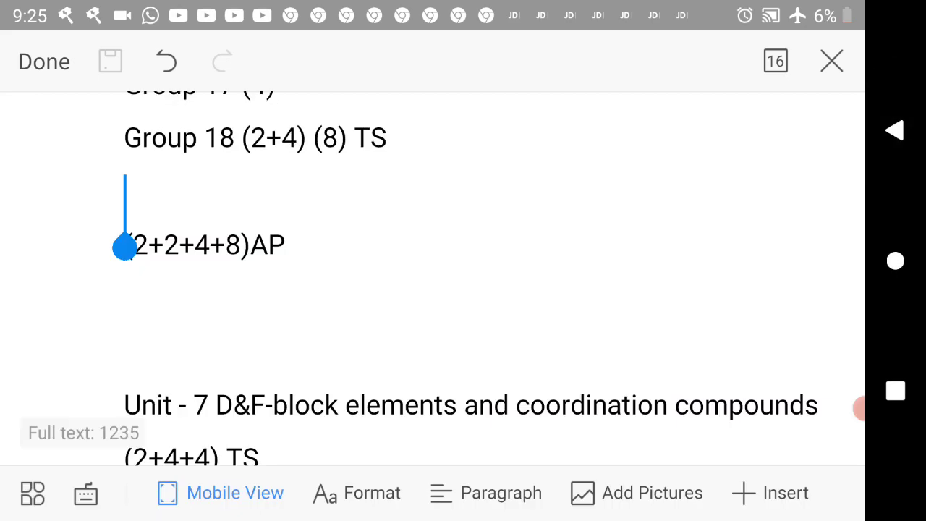
Step: Scroll through Units 7 to 10 until Unit 11 Halo Alkanes And Halo Arenes appears
scroll(down, 3)
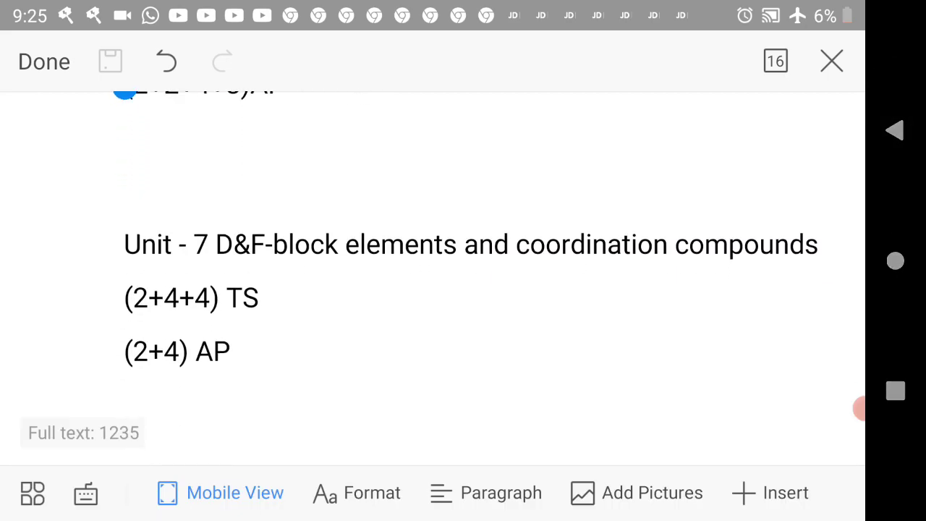
scroll(down, 3)
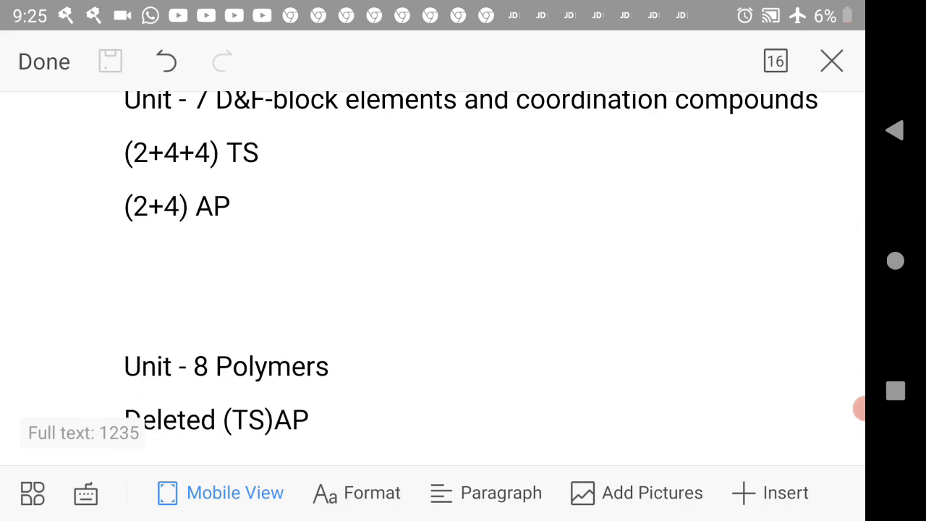
scroll(down, 3)
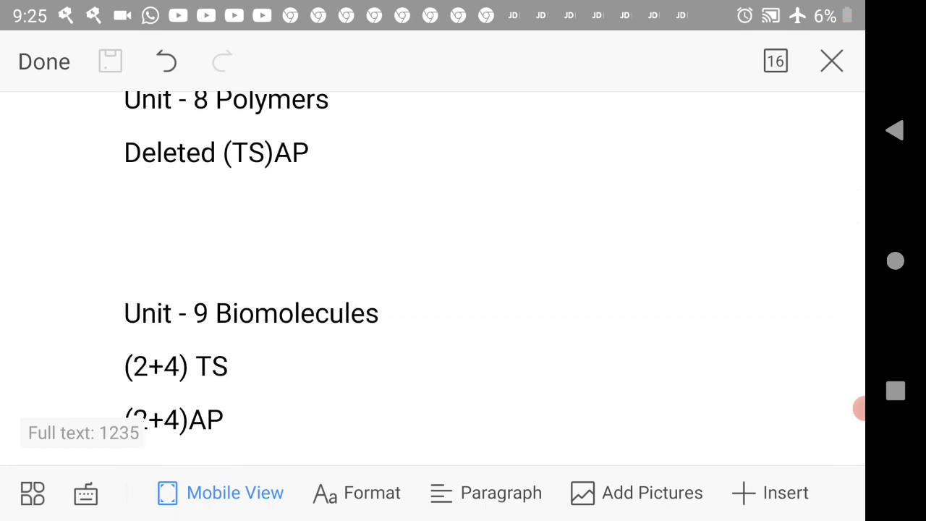
scroll(down, 3)
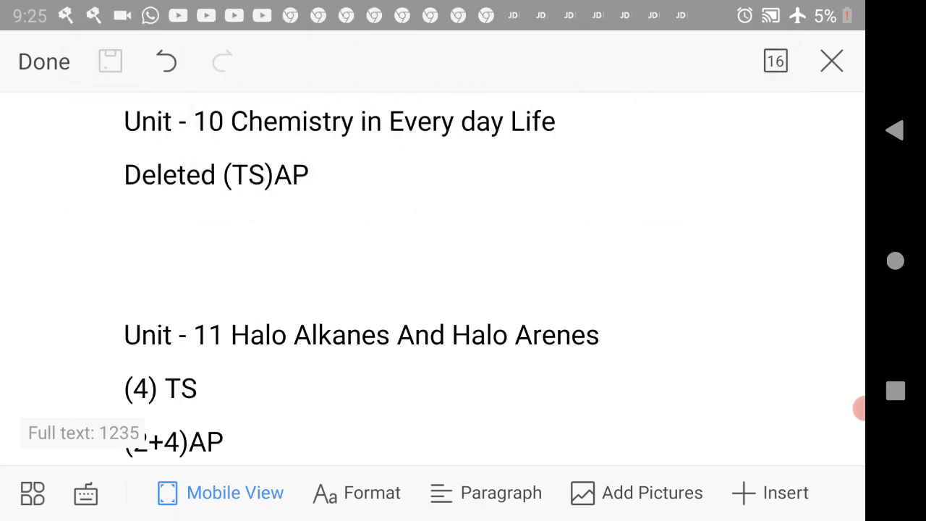
scroll(down, 3)
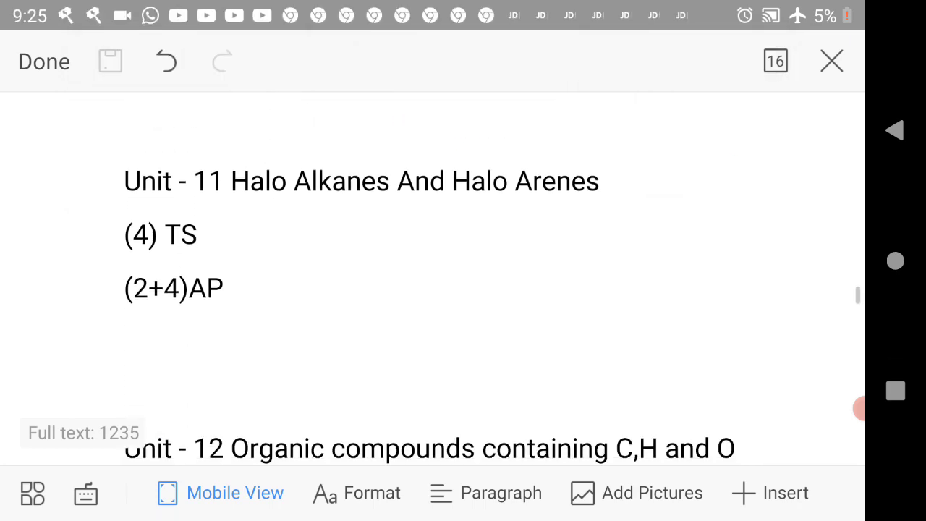
scroll(down, 3)
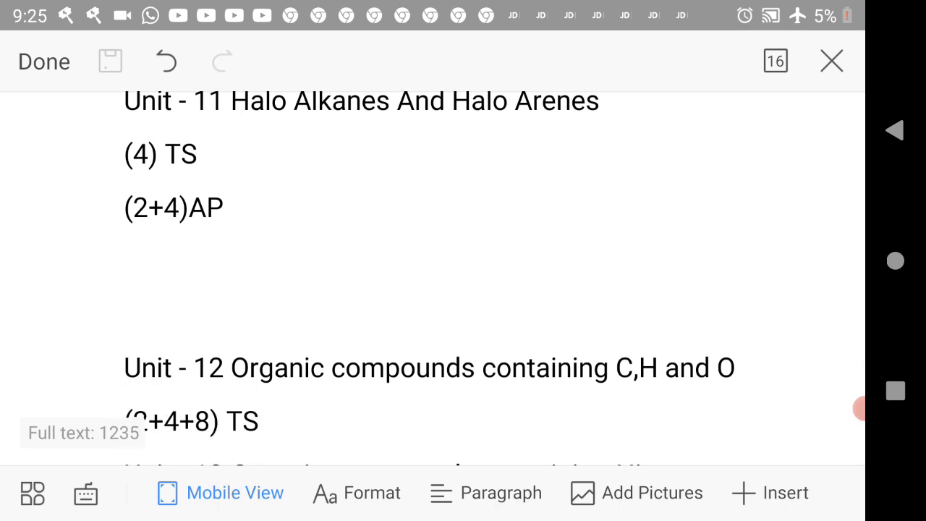
scroll(down, 3)
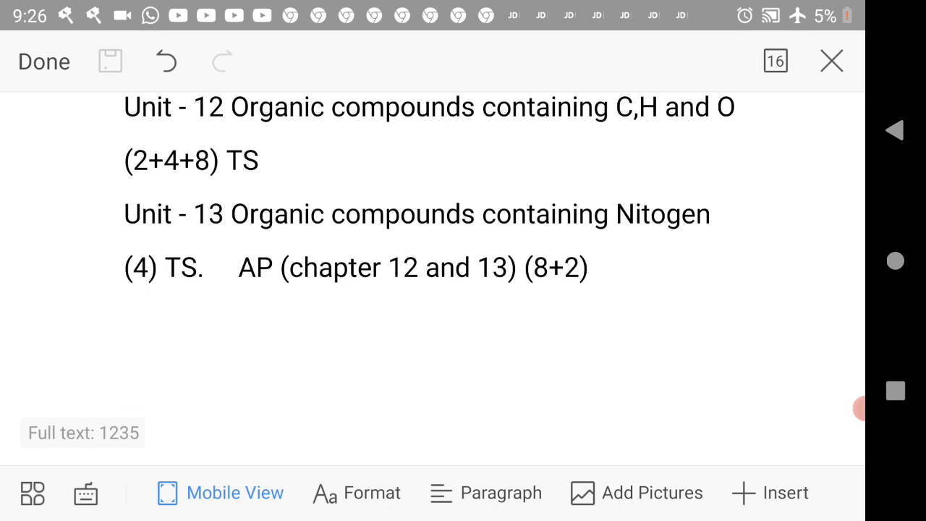
scroll(down, 3)
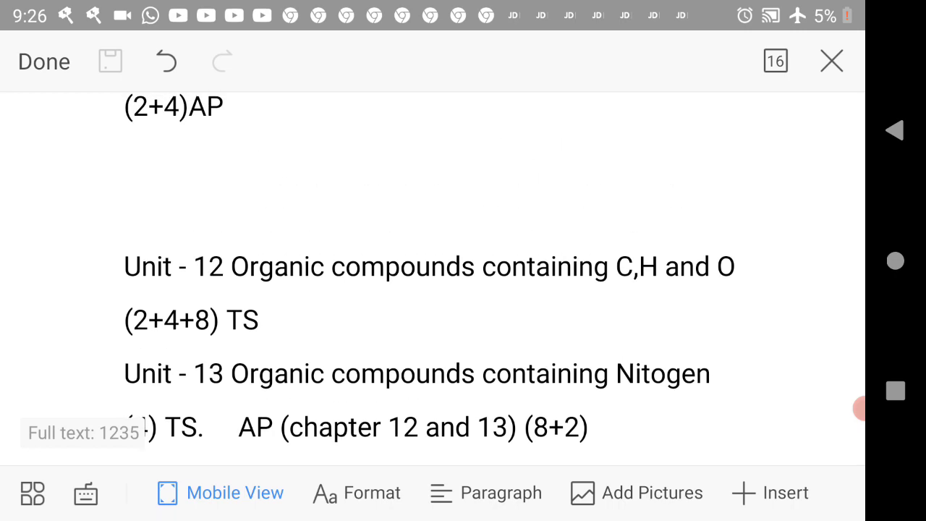
scroll(down, 3)
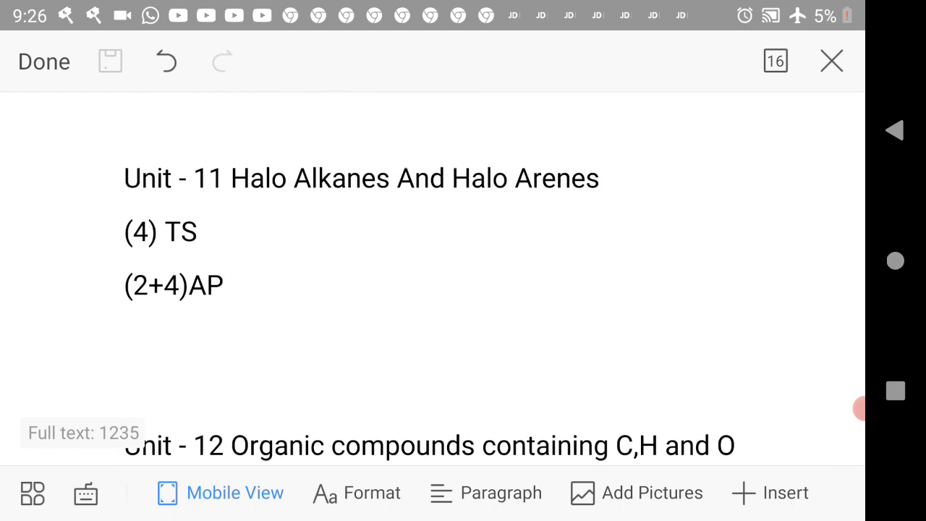
scroll(down, 3)
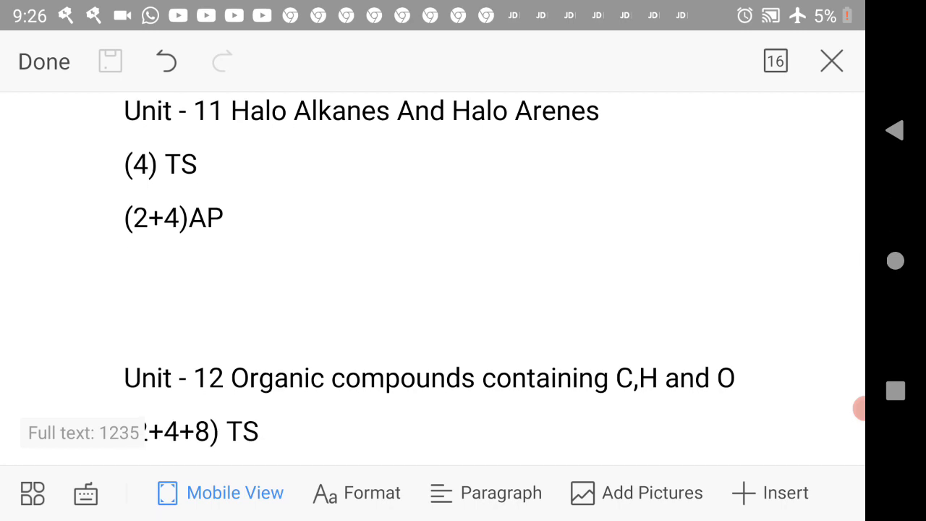
scroll(down, 3)
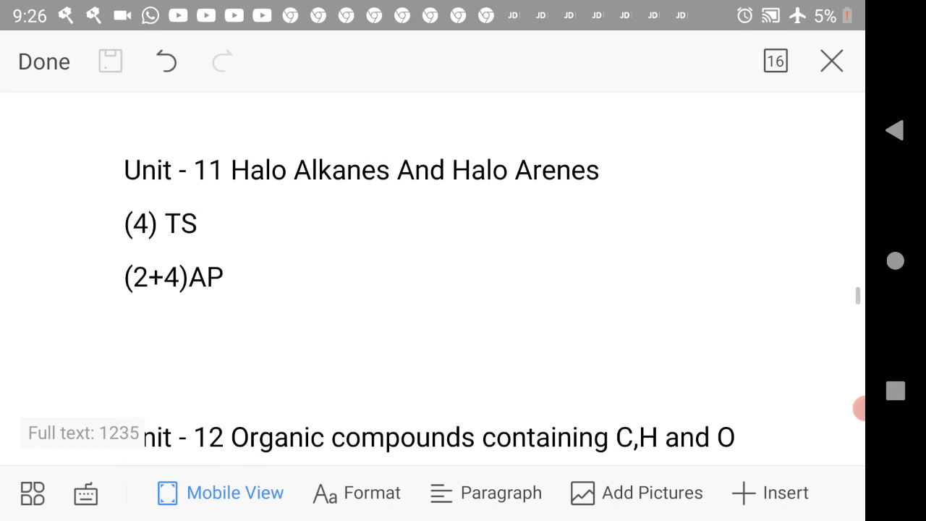
scroll(down, 3)
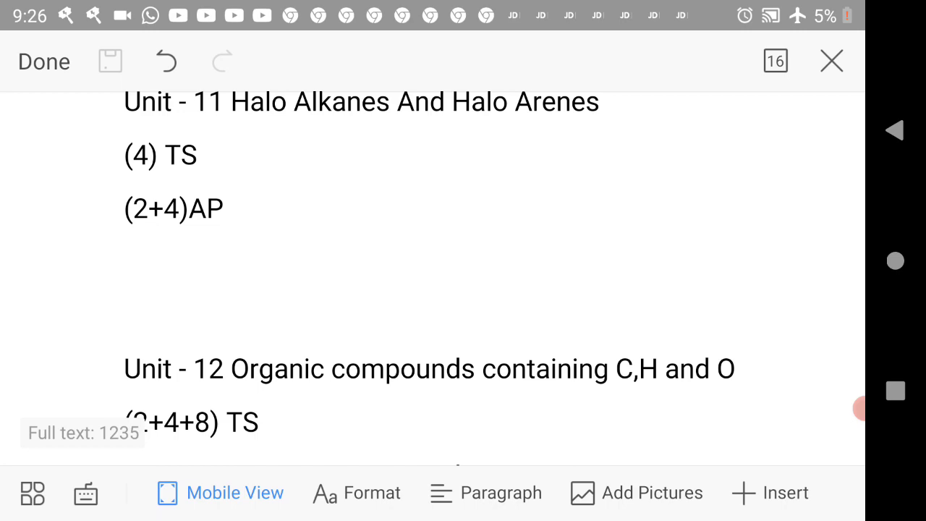
scroll(down, 3)
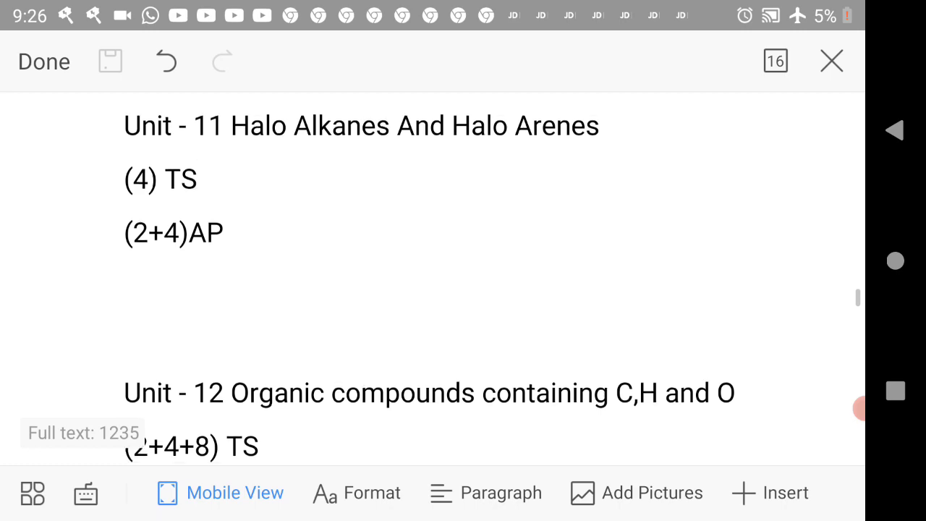
scroll(down, 3)
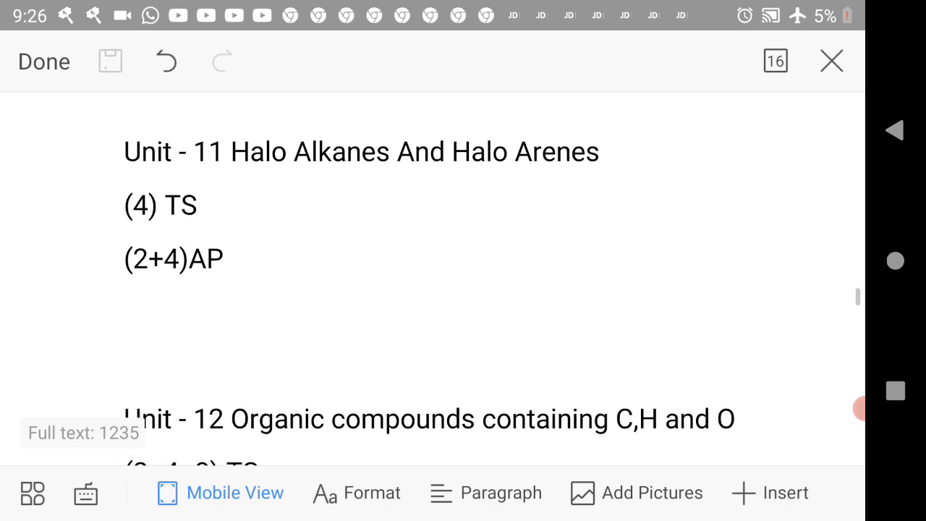